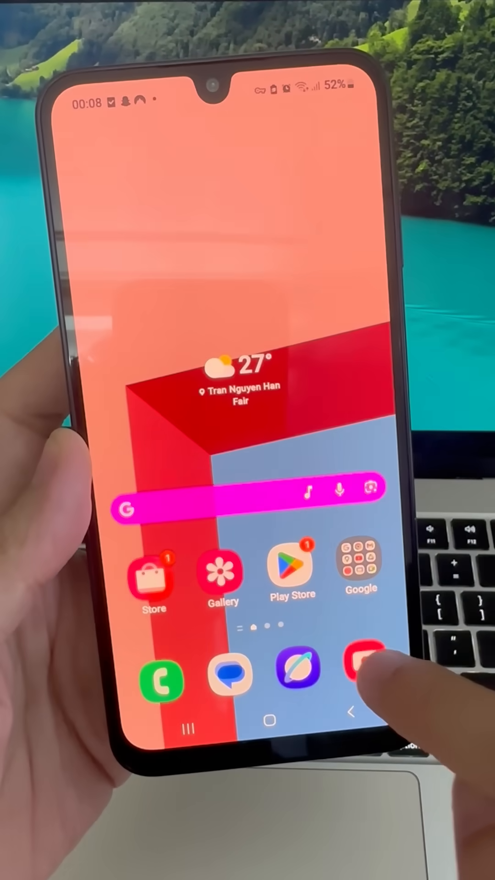
Pull down the Quick panel, then scroll down through the main Settings list
{"action": "left_click", "coordinate": [367, 676]}
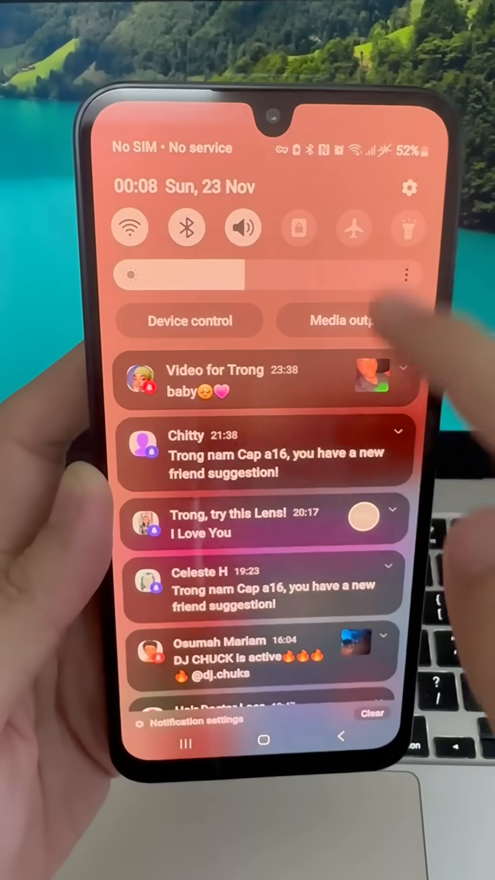
{"action": "scroll", "scroll_direction": "down", "scroll_amount": 3}
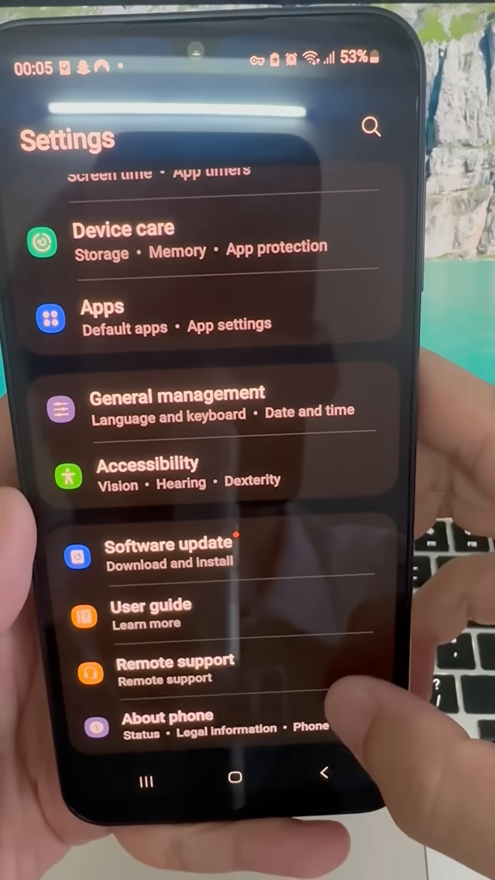
Open About phone > Software information to reach the Build number
{"action": "left_click", "coordinate": [168, 724]}
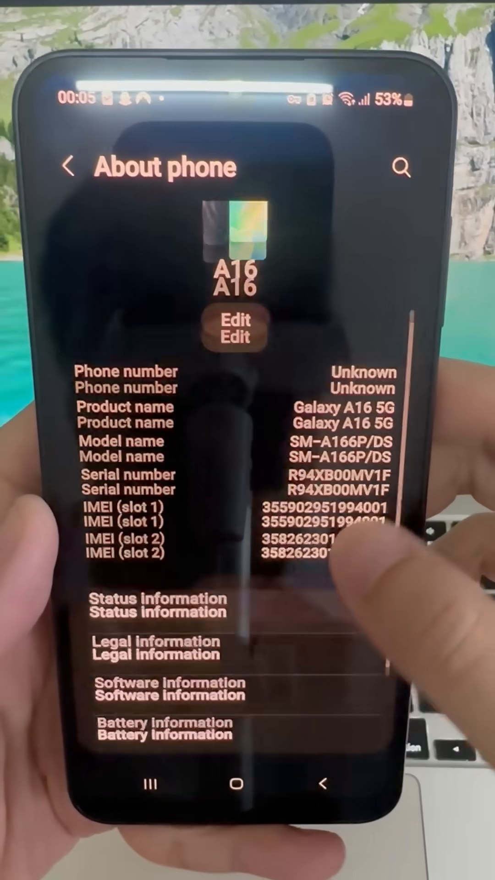
{"action": "left_click", "coordinate": [163, 689]}
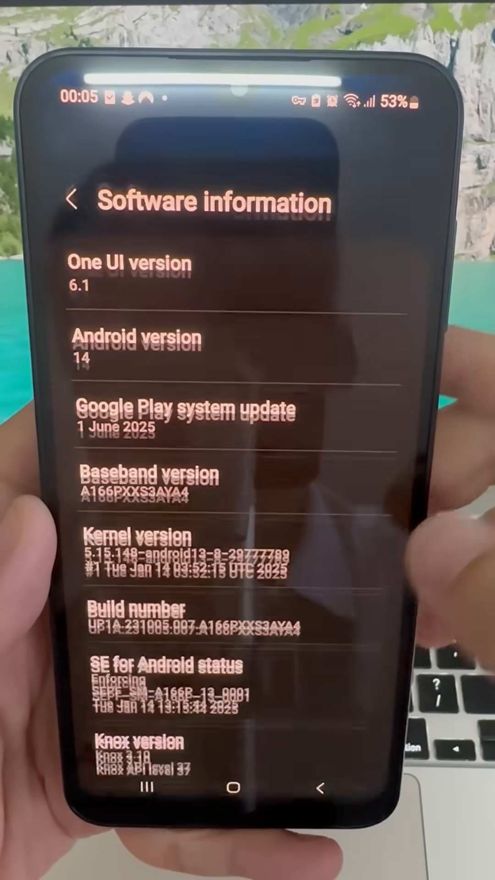
{"action": "scroll", "scroll_direction": "up", "scroll_amount": 3}
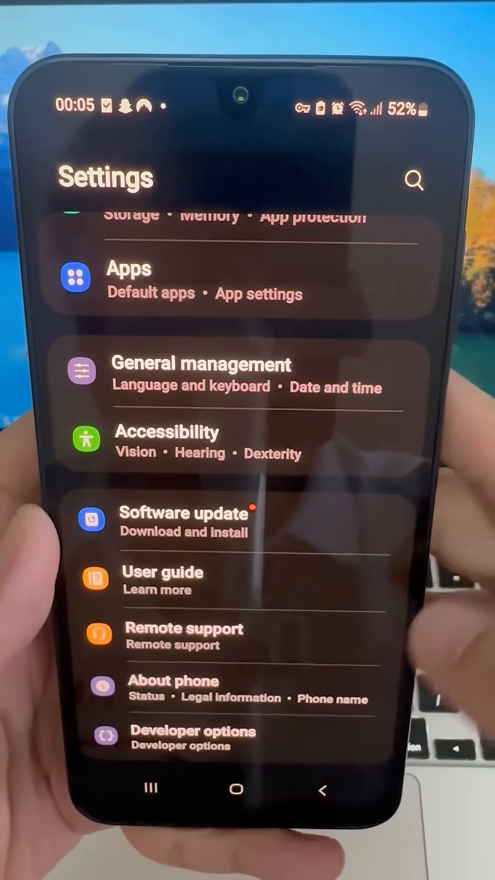
Open Developer options and scroll down to the debugging section
{"action": "left_click", "coordinate": [192, 731]}
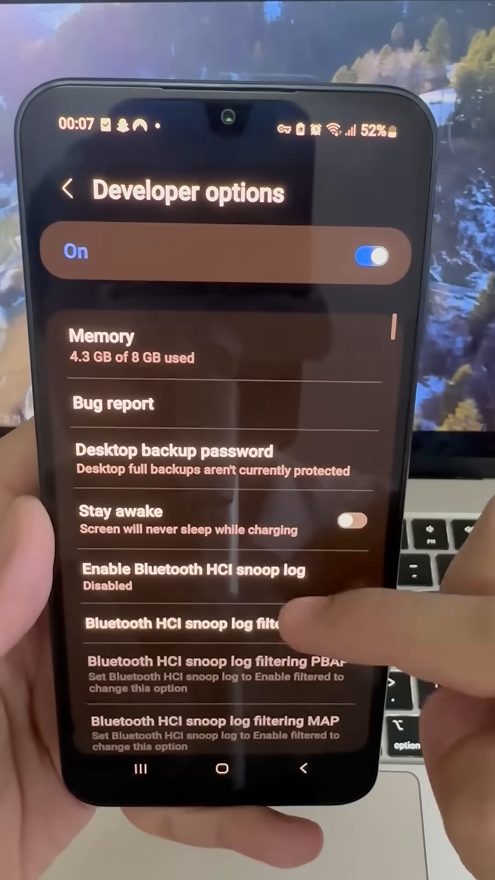
{"action": "scroll", "scroll_direction": "up", "scroll_amount": 3}
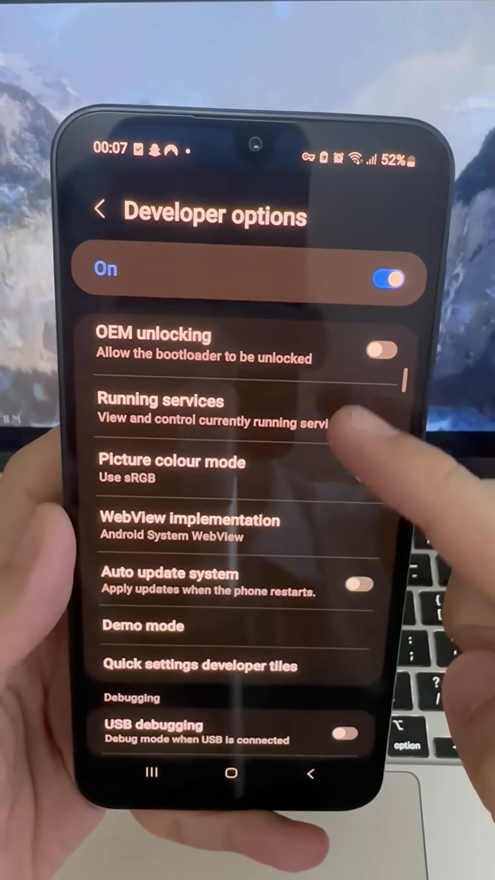
{"action": "scroll", "scroll_direction": "down", "scroll_amount": 3}
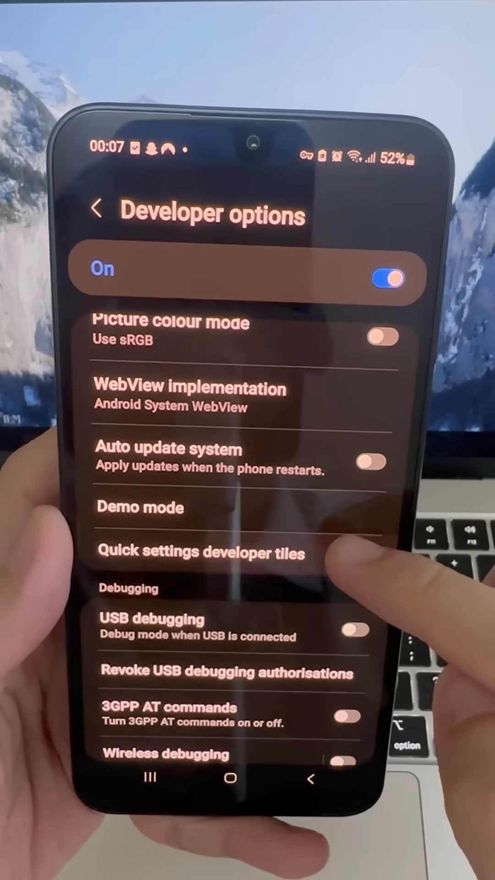
In Quick settings developer tiles, toggle Sensors Off off and back on
{"action": "left_click", "coordinate": [200, 553]}
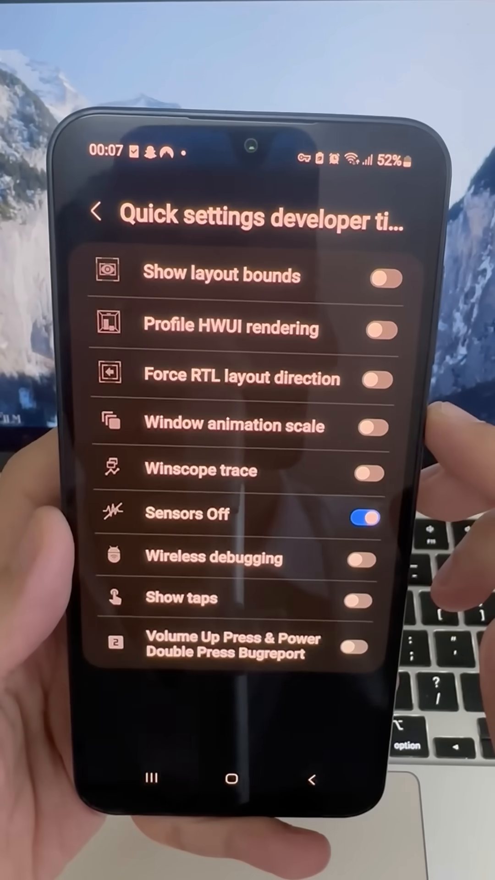
{"action": "left_click", "coordinate": [363, 517]}
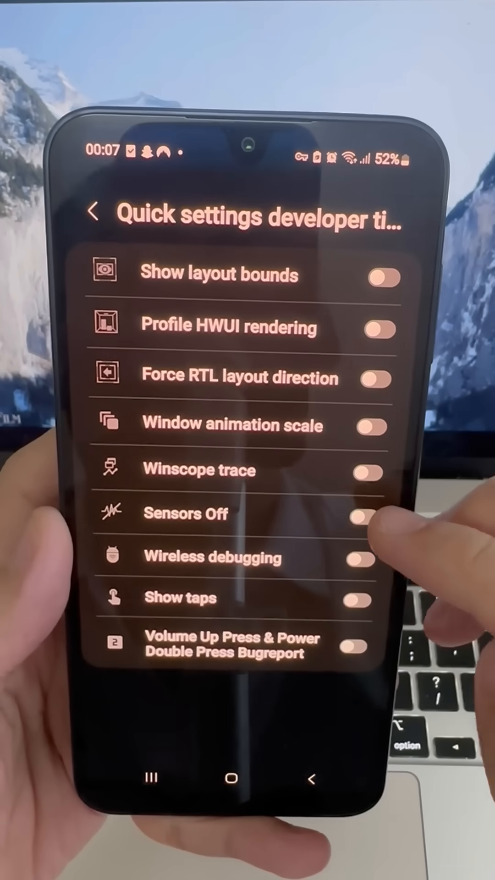
{"action": "left_click", "coordinate": [364, 516]}
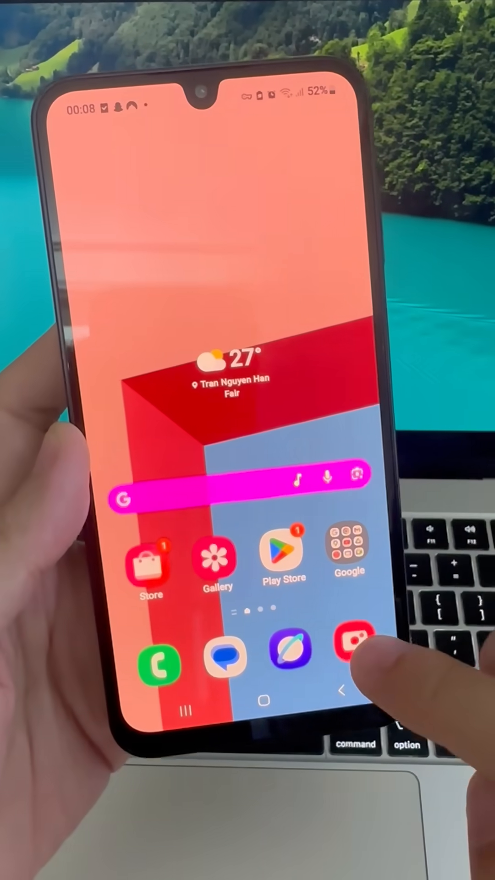
Launch Camera from the home screen, bringing up the 'Security policy restricts use of Camera' notice
{"action": "left_click", "coordinate": [354, 648]}
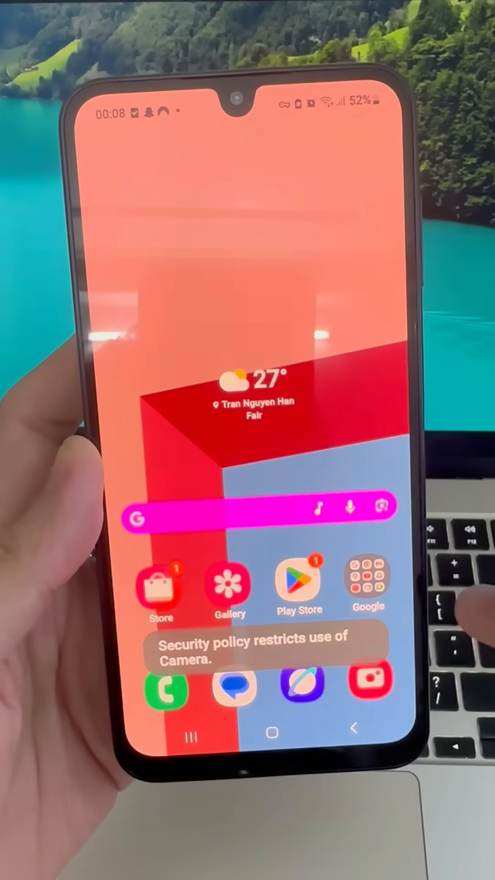